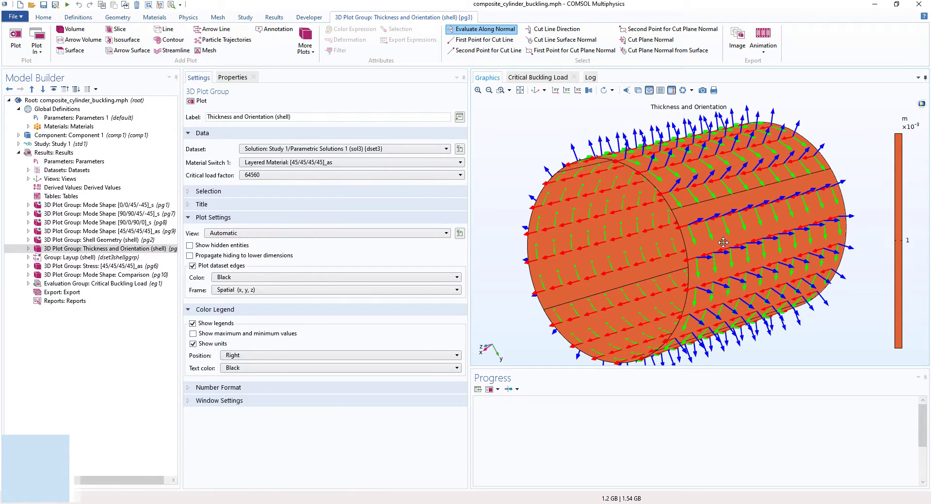
Orbit and fit the composite cylinder in view with its open end facing the viewer
left_click_drag(723, 242, 711, 209)
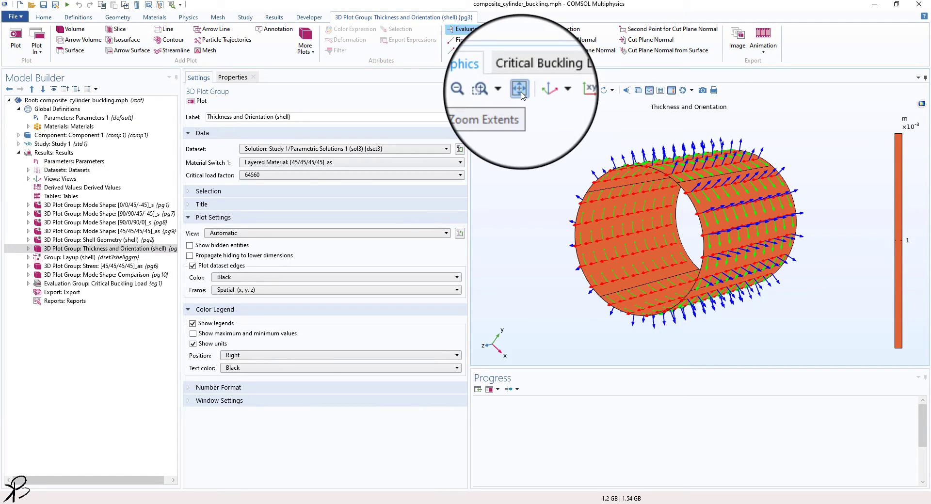
left_click(518, 89)
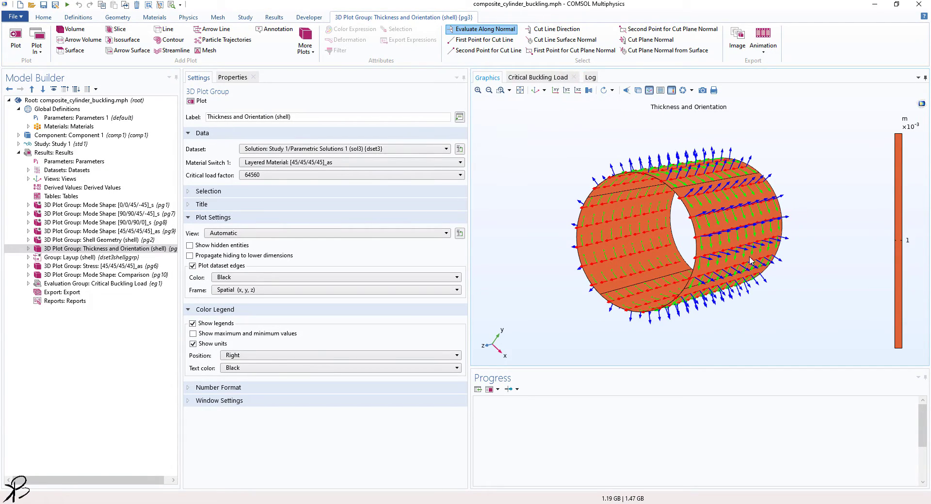
mouse_move(684, 272)
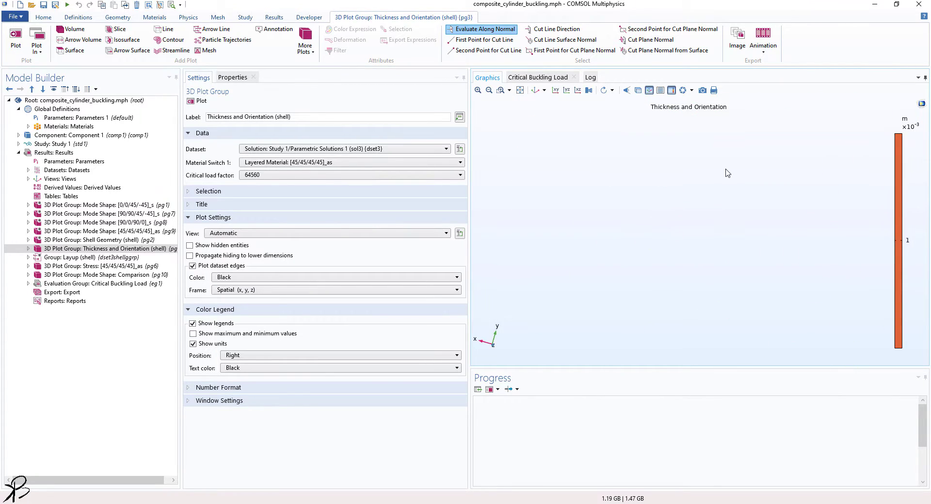
left_click(15, 44)
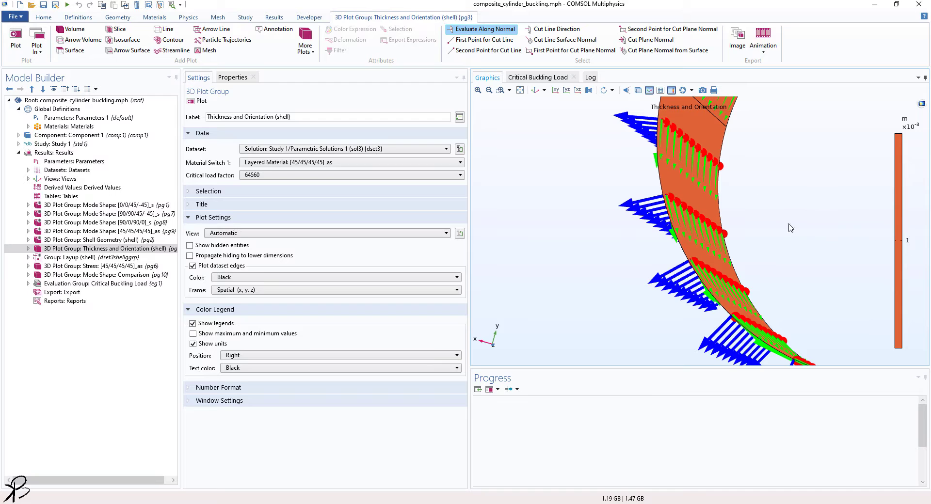
mouse_move(519, 90)
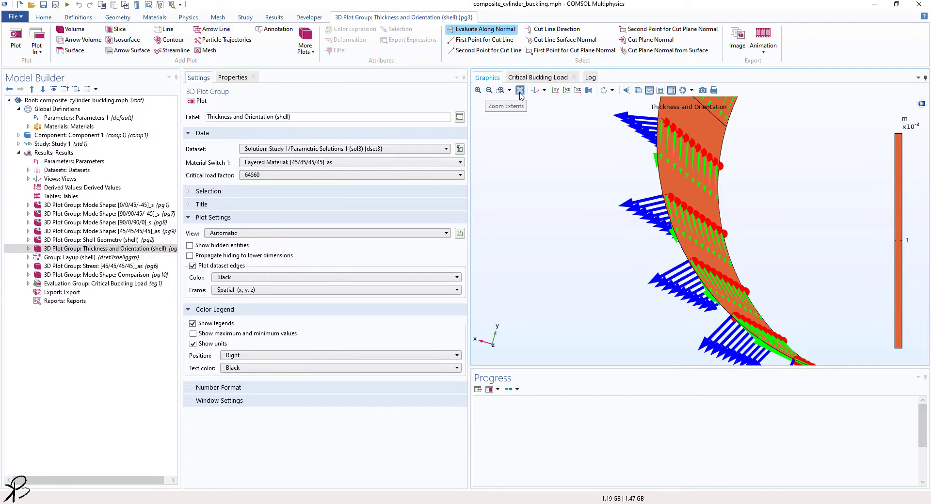
left_click(520, 90)
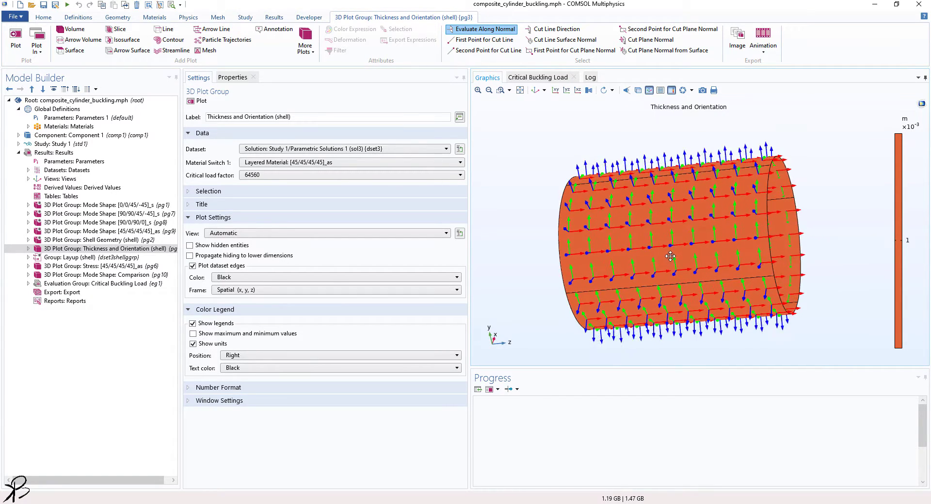
left_click_drag(671, 256, 588, 267)
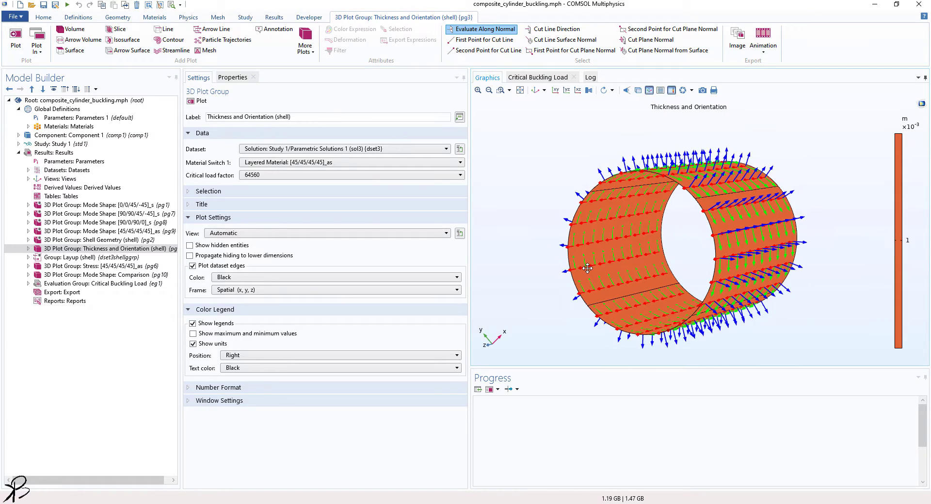
left_click_drag(588, 268, 583, 276)
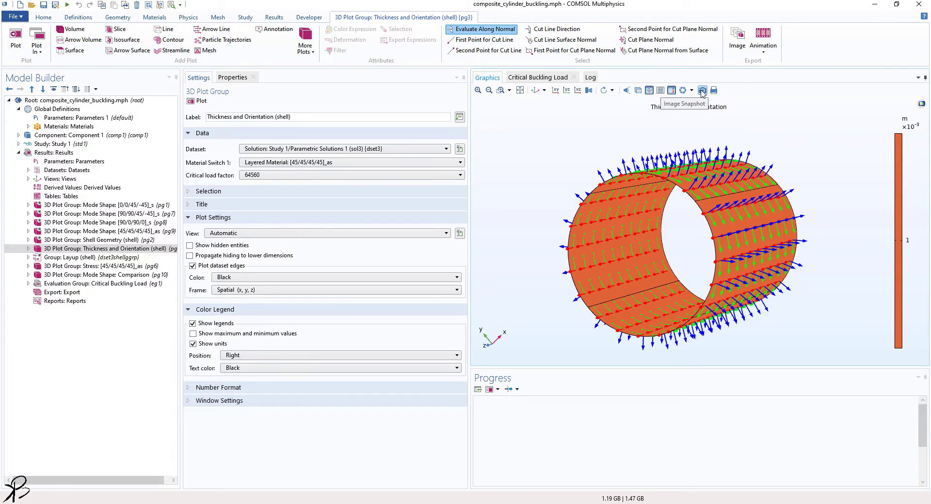
Copy a 3553 × 2000 px, 1000 DPI Image Snapshot to the clipboard without layout elements
left_click(702, 90)
type("300")
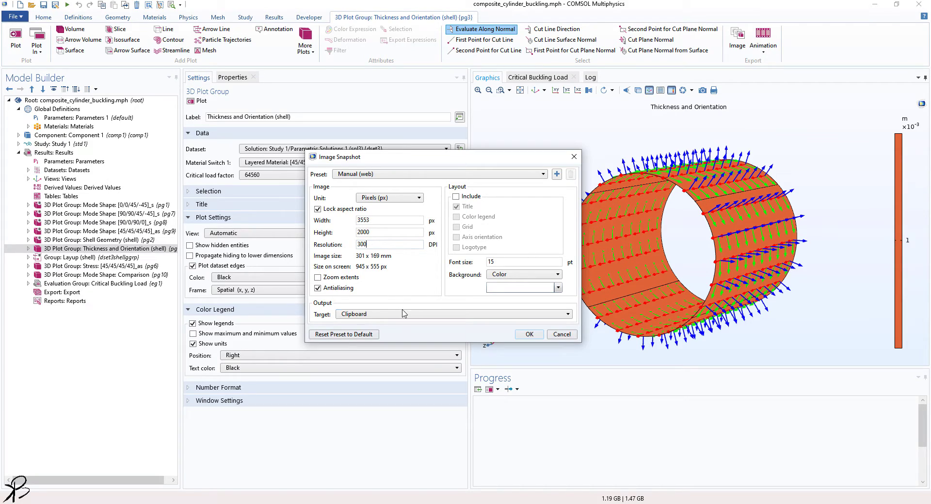
left_click(451, 314)
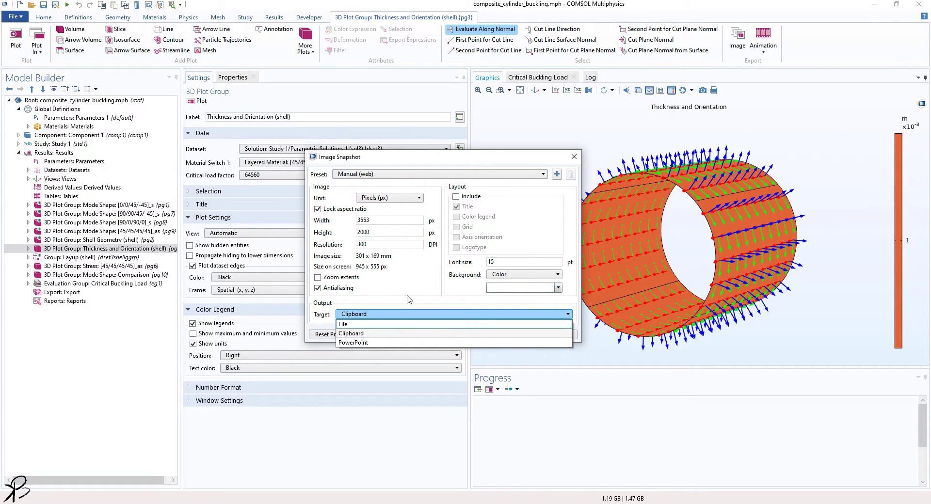
left_click(351, 333)
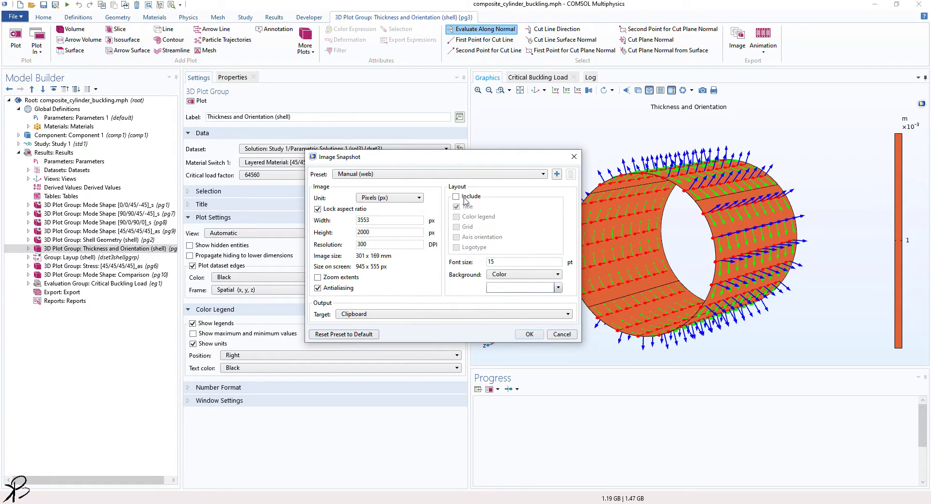
left_click(456, 196)
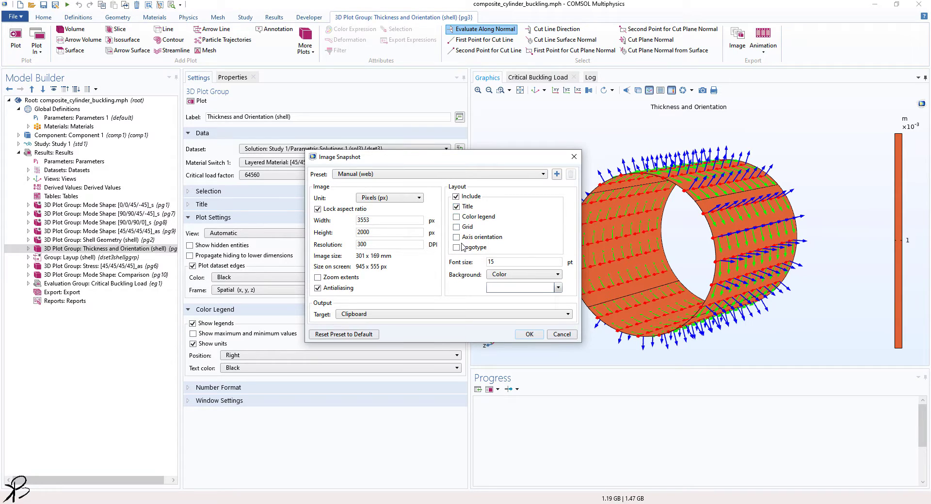
left_click(455, 197)
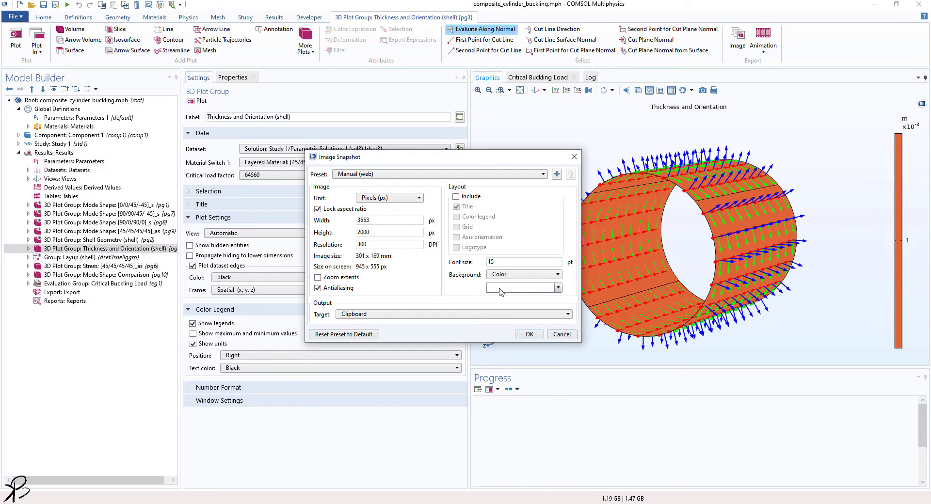
triple_click(389, 220)
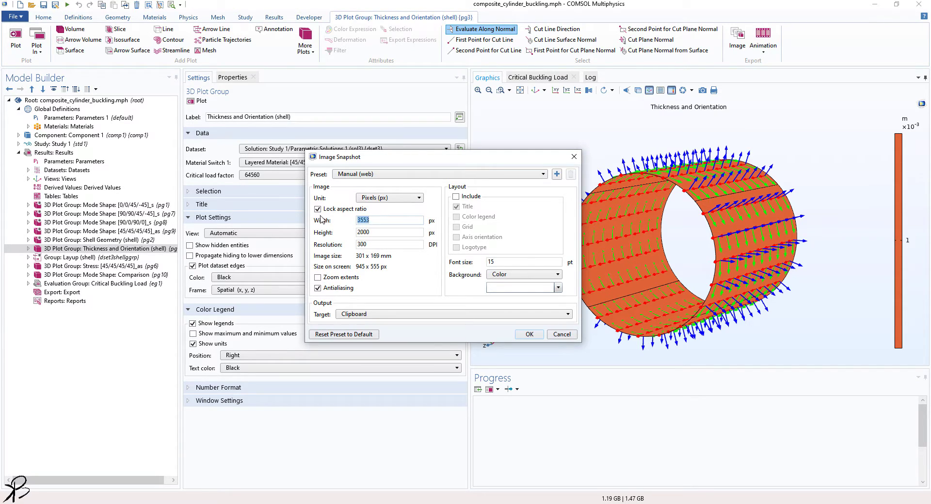
left_click(389, 233)
type("1000")
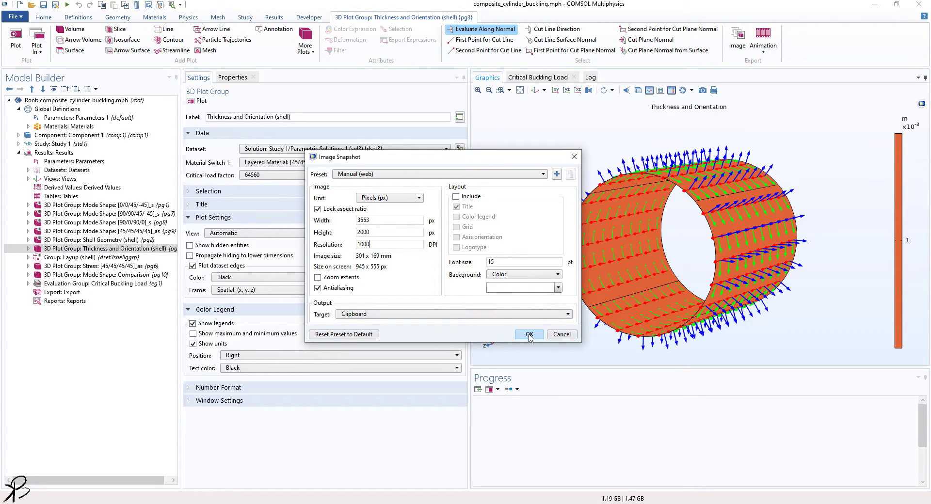
left_click(530, 335)
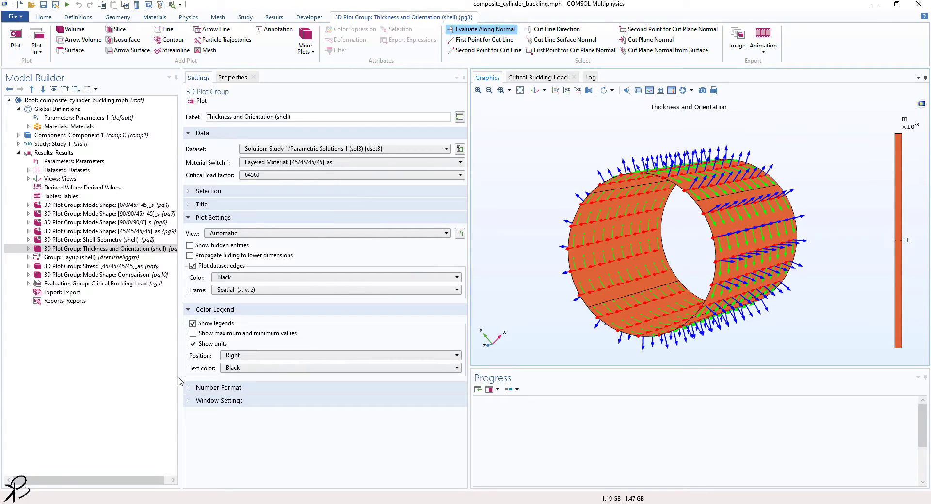
Launch Paint from the Start search and zoom out to view the pasted cylinder snapshot
type("paint")
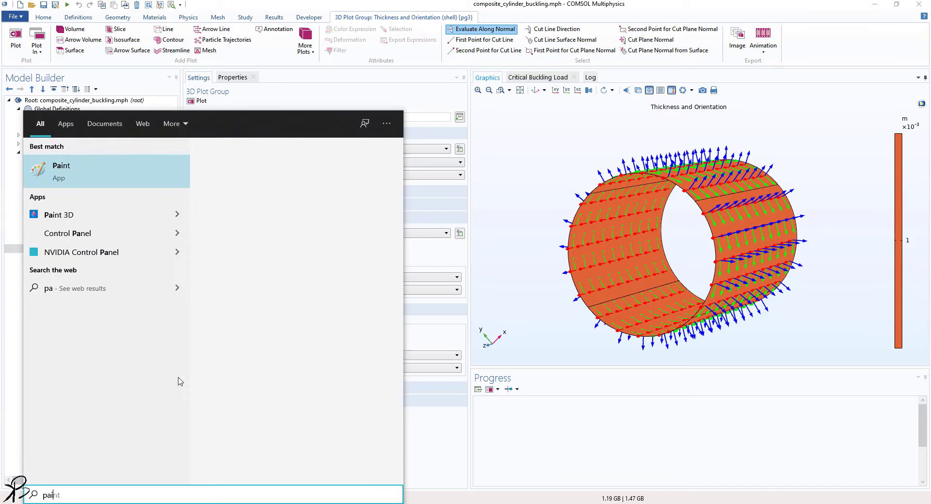
left_click(62, 171)
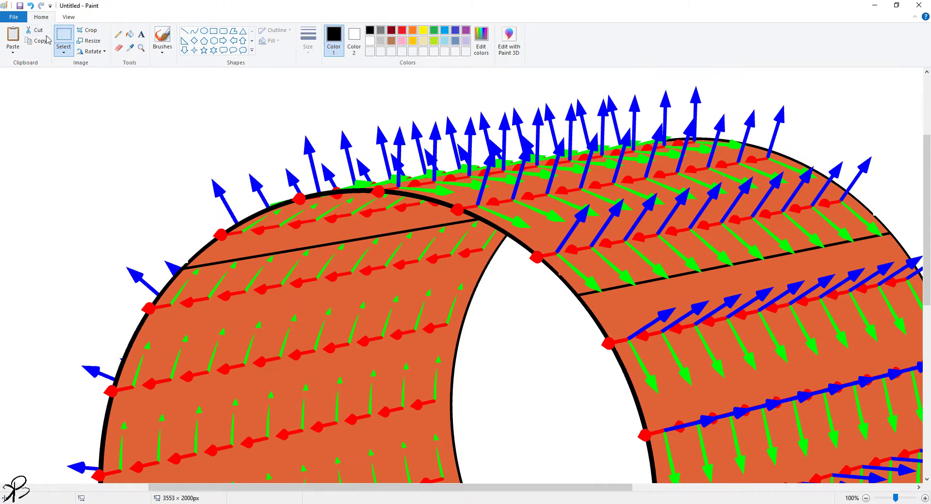
left_click(869, 499)
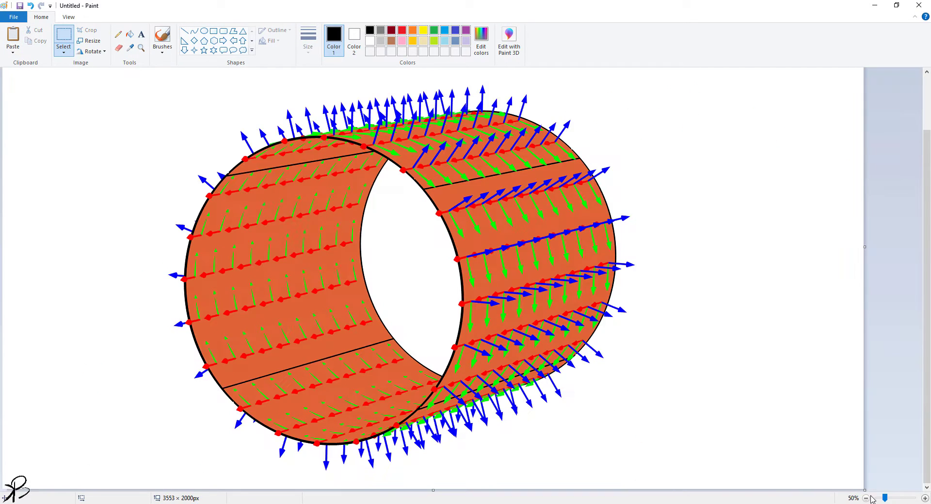
left_click(869, 498)
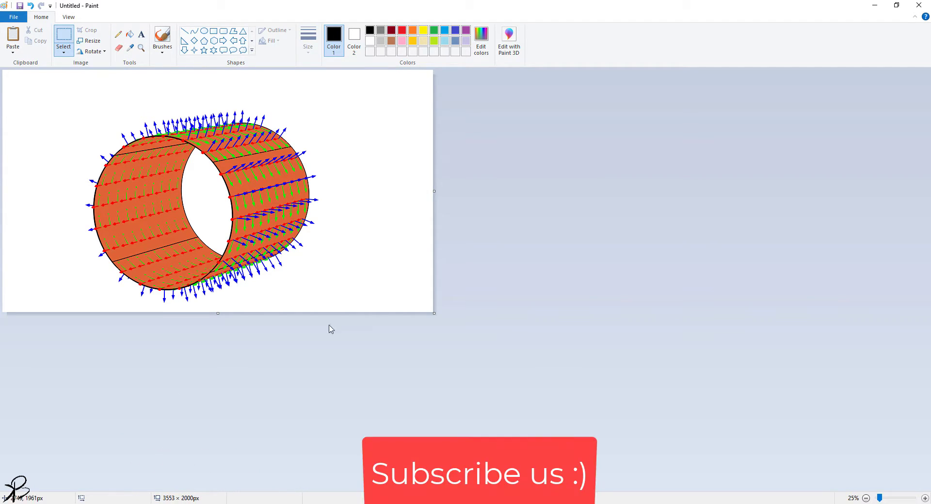
mouse_move(209, 438)
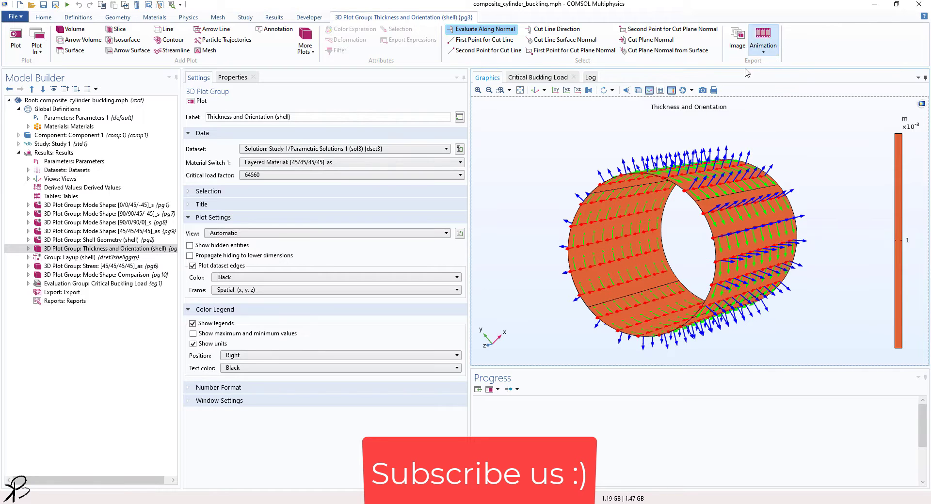
Copy a new 4000 × 2252 px snapshot with locked aspect ratio to the clipboard
left_click(736, 37)
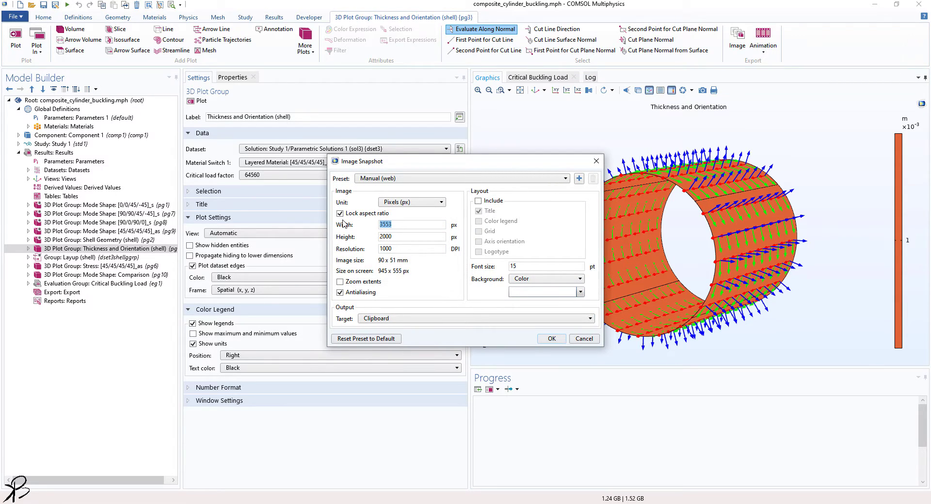
type("4500")
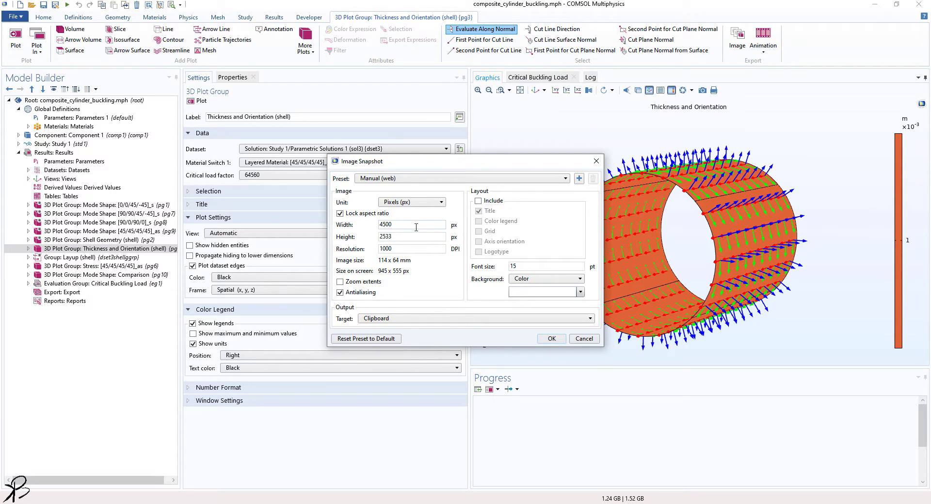
left_click(551, 339)
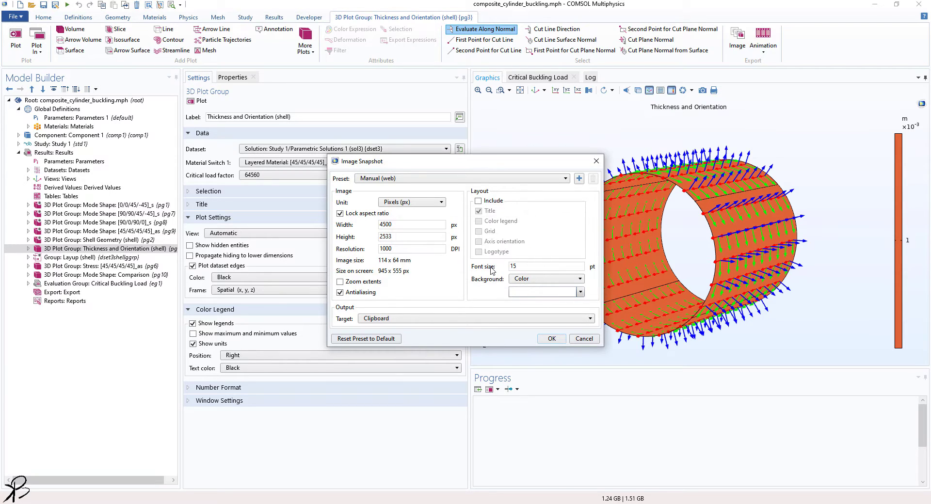
left_click(551, 338)
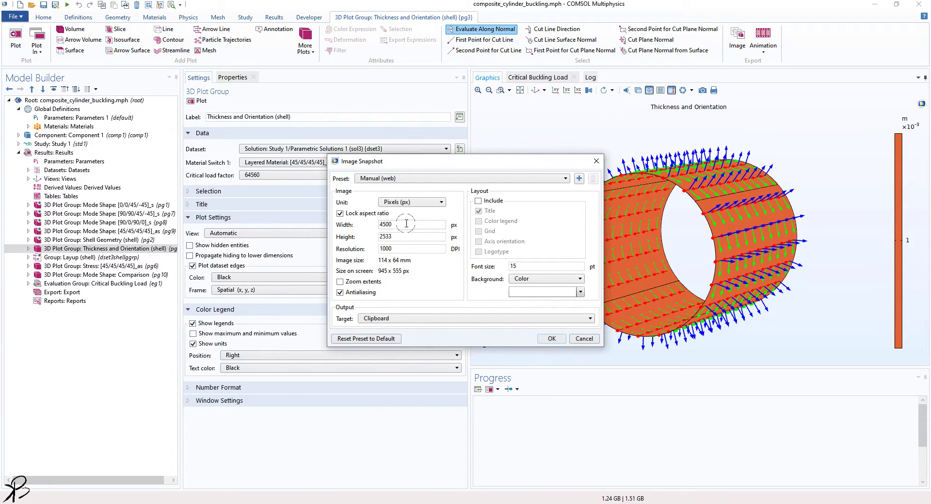
type("4")
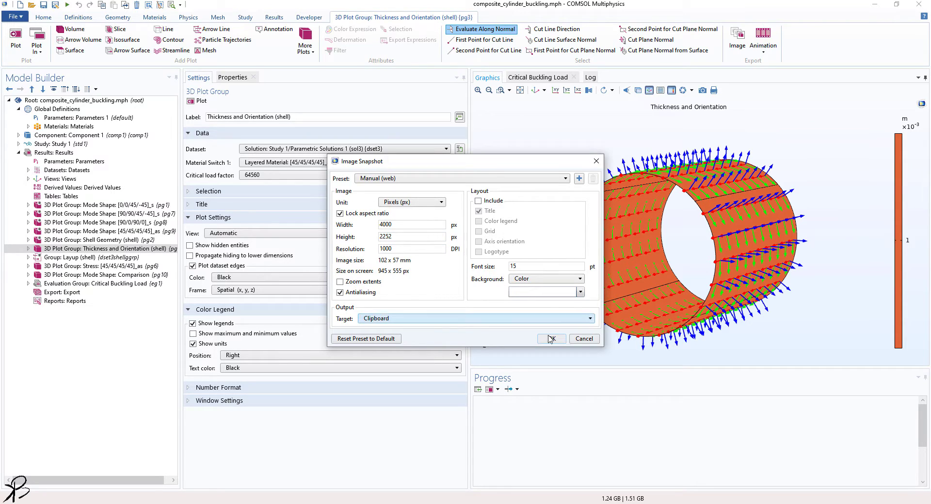
left_click(551, 339)
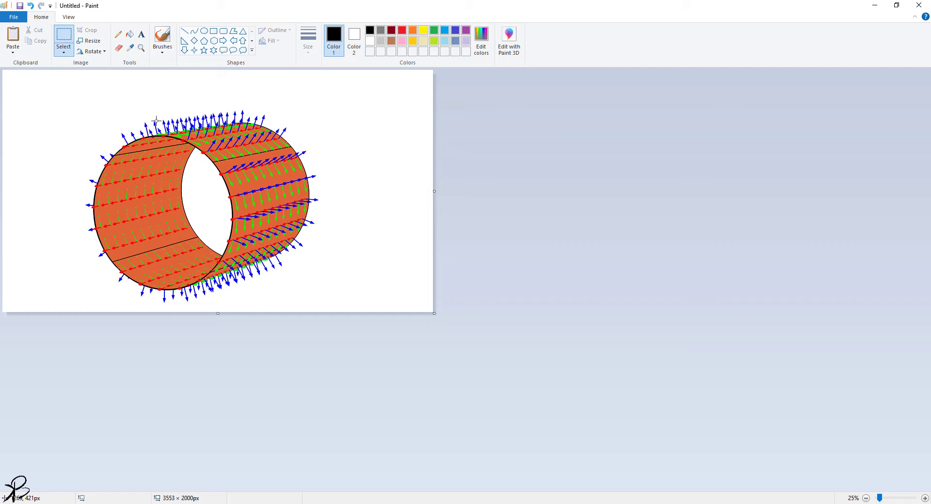
Inspect the pasted 4000 × 2252 px snapshot, zoom back out and start Save As
left_click_drag(433, 313, 487, 347)
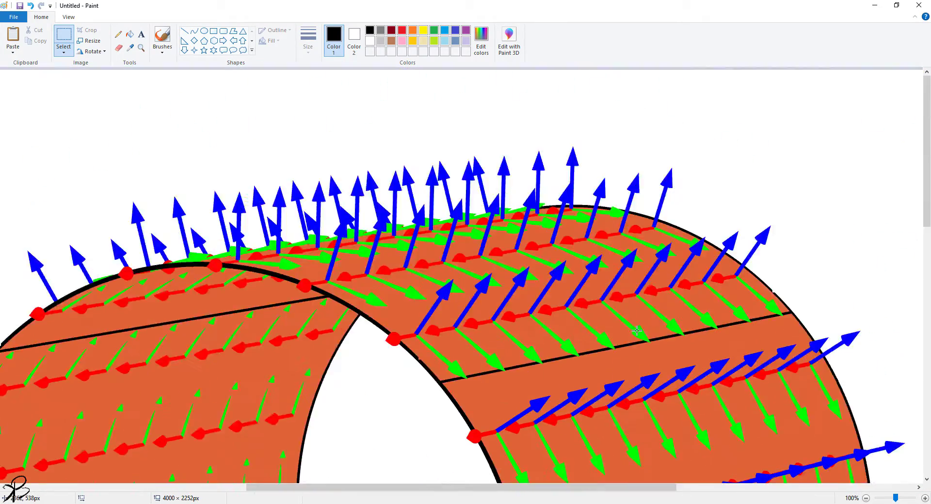
mouse_move(554, 288)
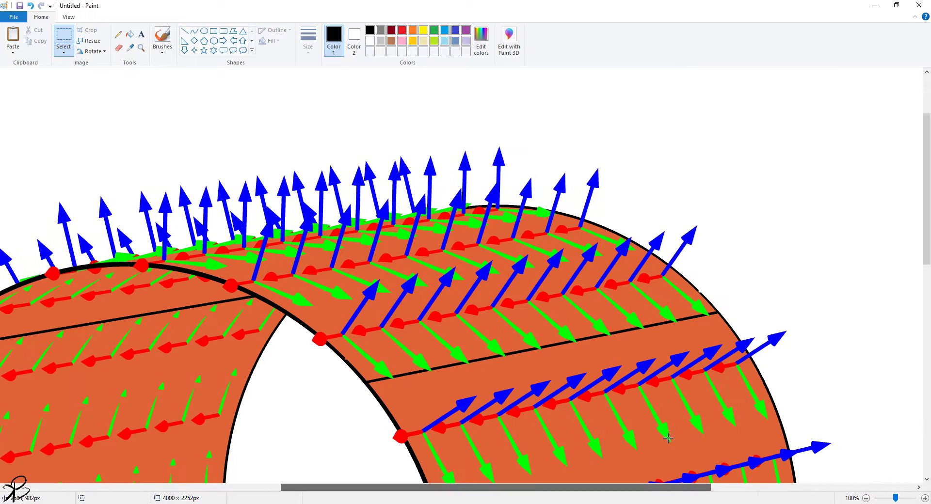
left_click(867, 498)
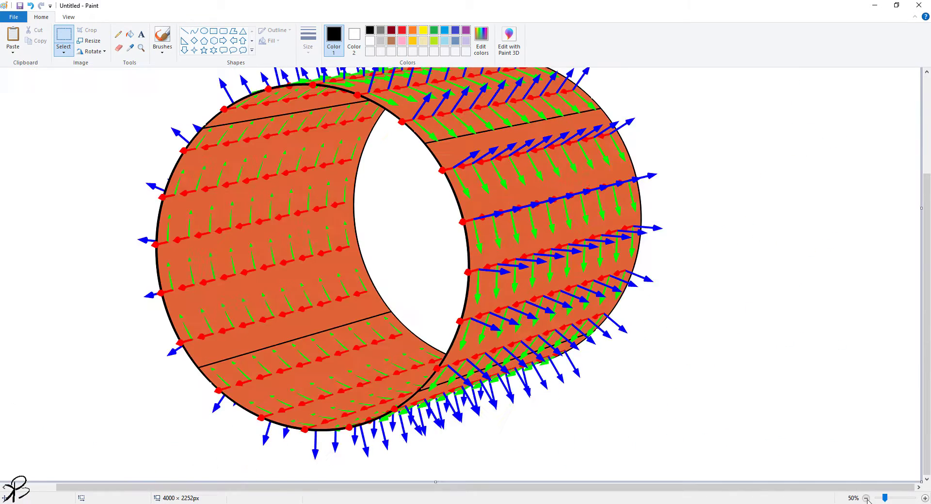
left_click(16, 17)
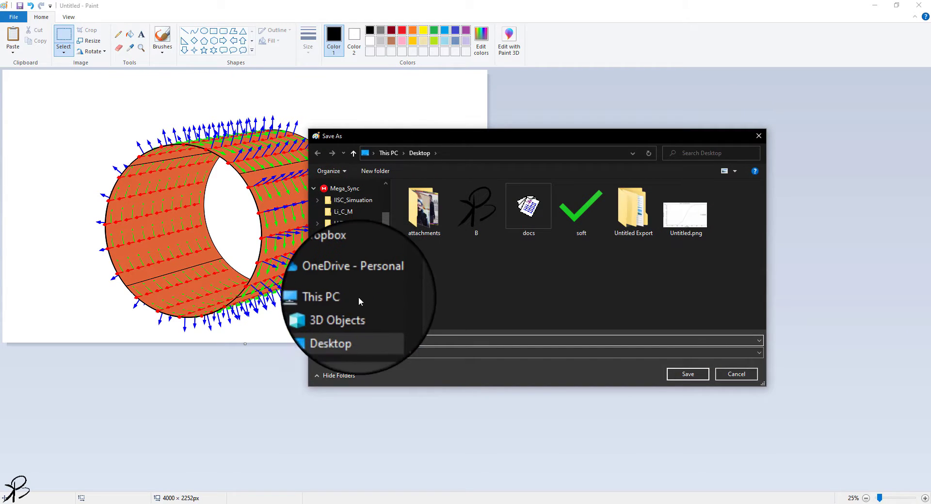
Save the snapshot to the Desktop as image.jpg in JPEG format, with the folder shown as a list
left_click(734, 170)
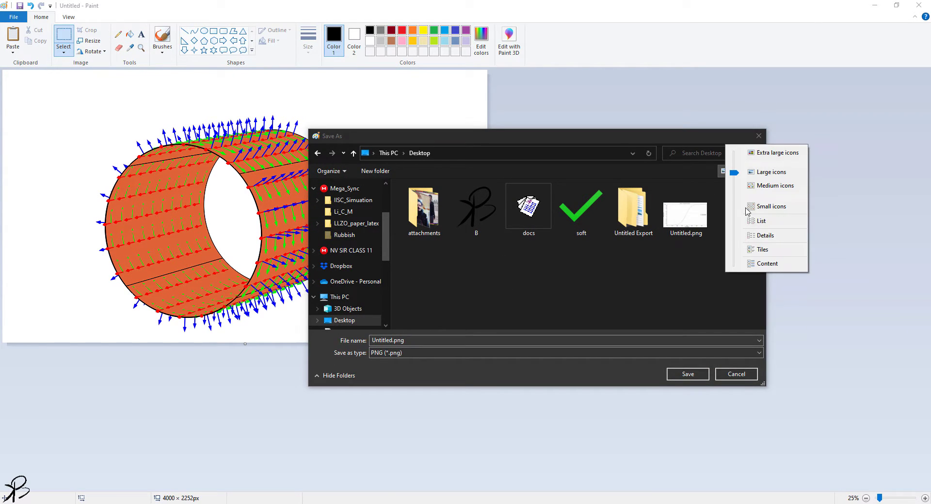
left_click(761, 221)
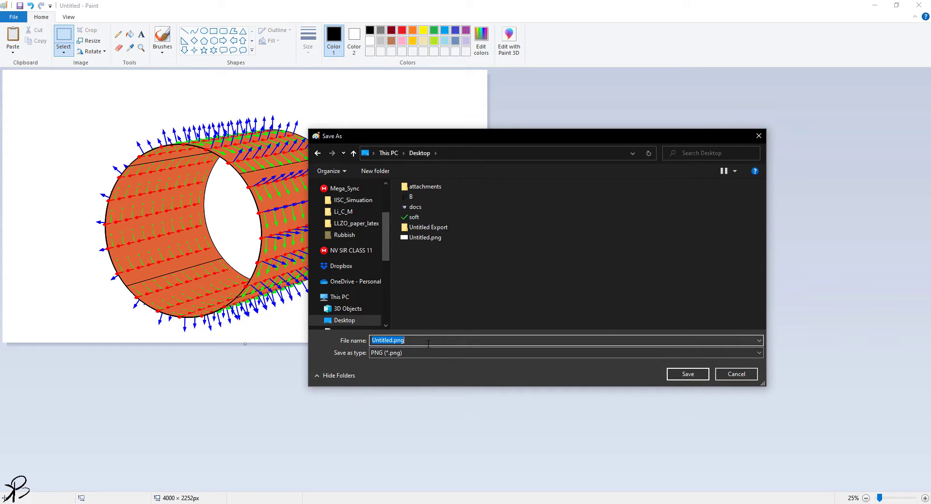
type("image")
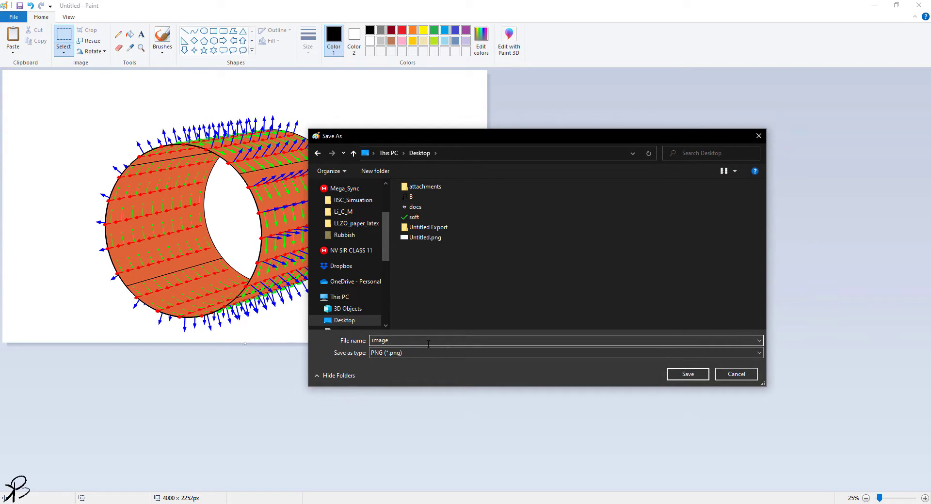
left_click(756, 353)
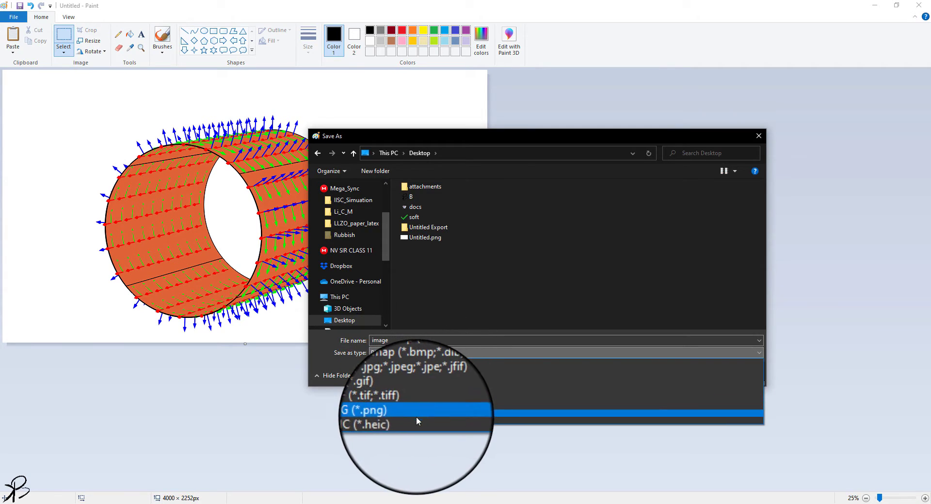
left_click(399, 367)
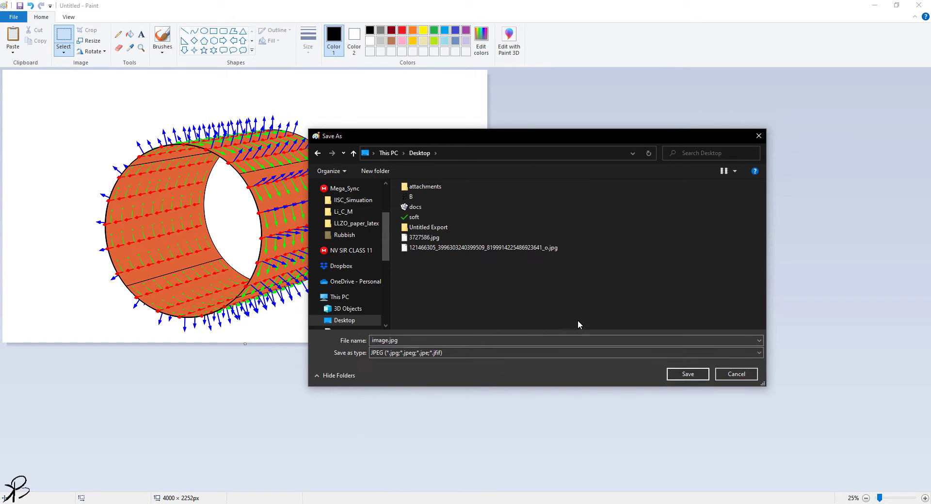
left_click(687, 374)
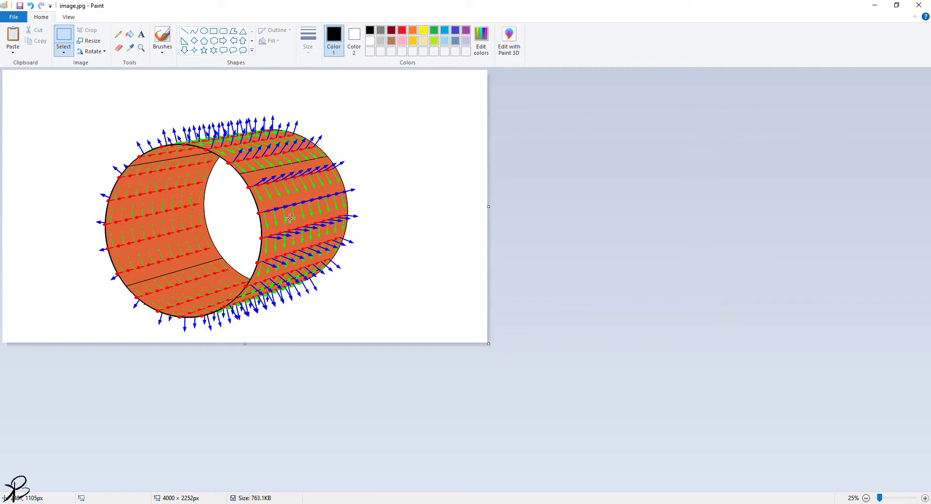
mouse_move(872, 22)
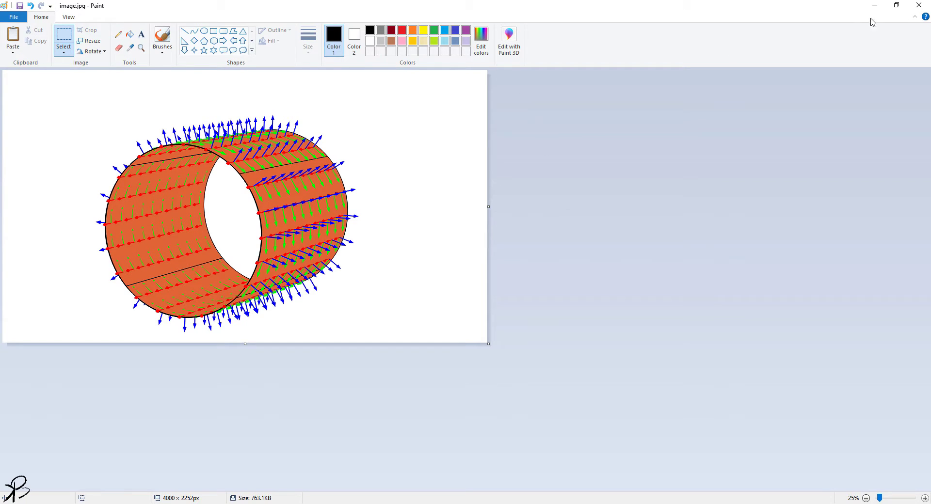
mouse_move(892, 21)
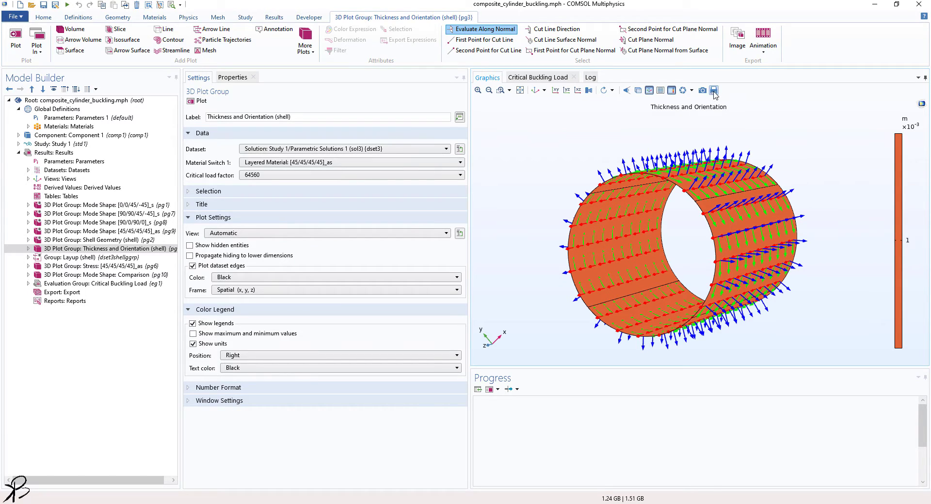
mouse_move(702, 90)
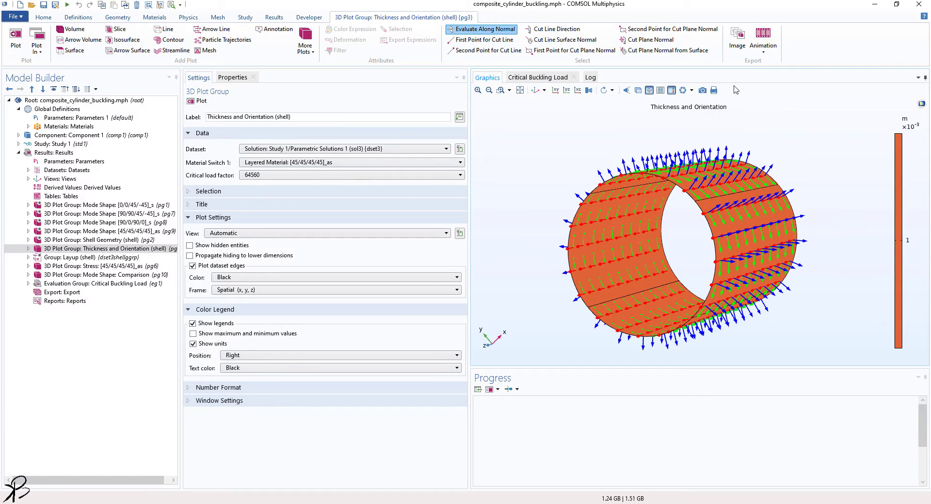
left_click(97, 248)
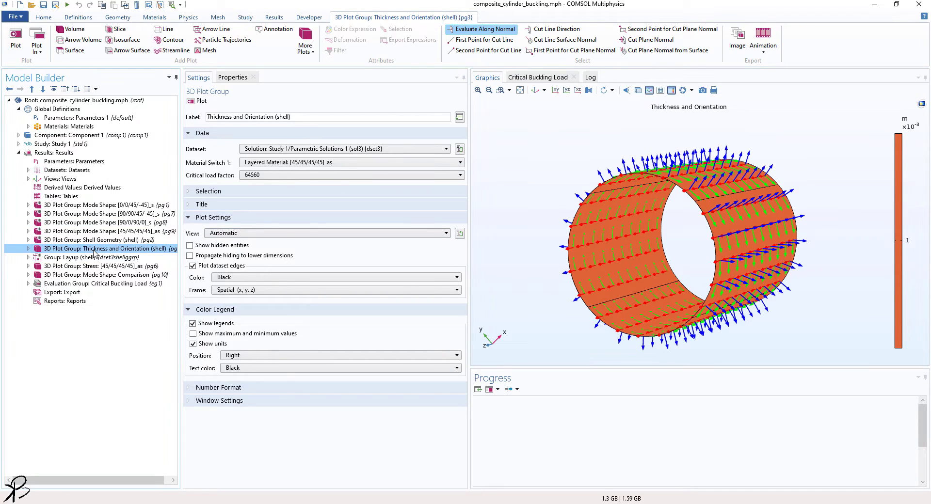
left_click(83, 266)
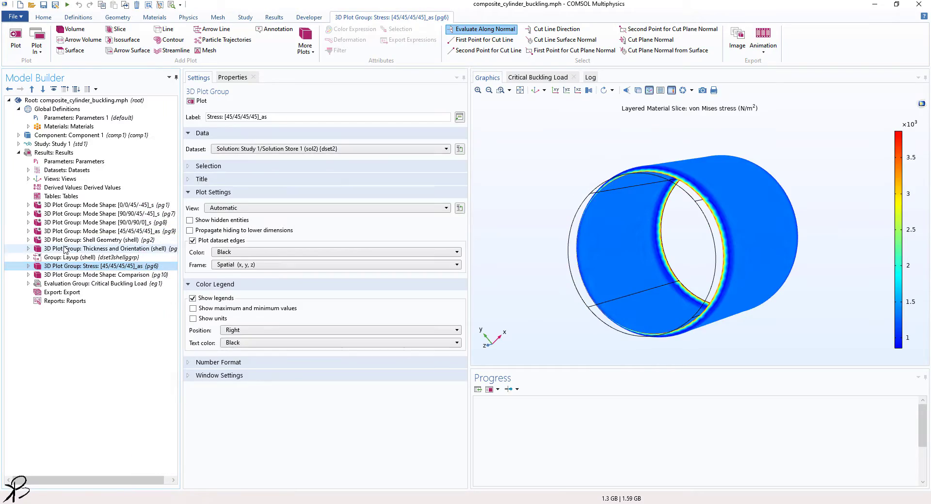
left_click(97, 248)
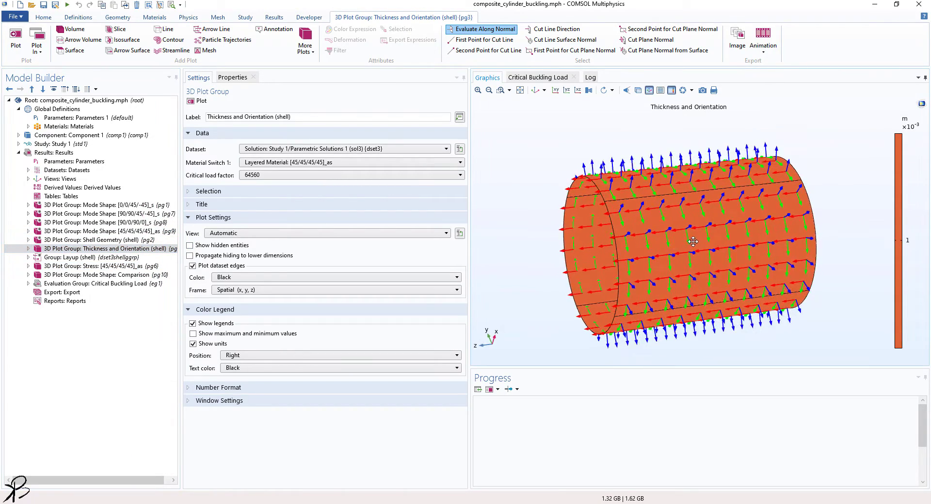
left_click_drag(692, 241, 713, 246)
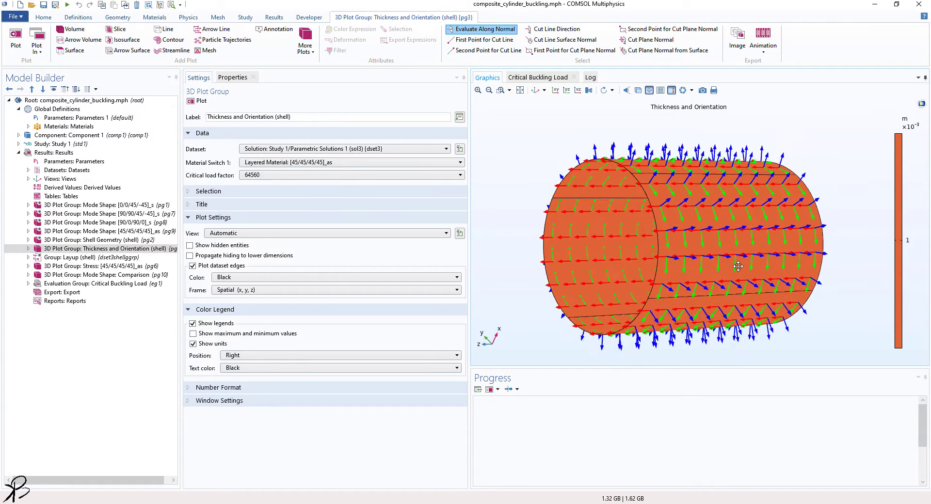
left_click_drag(739, 265, 740, 269)
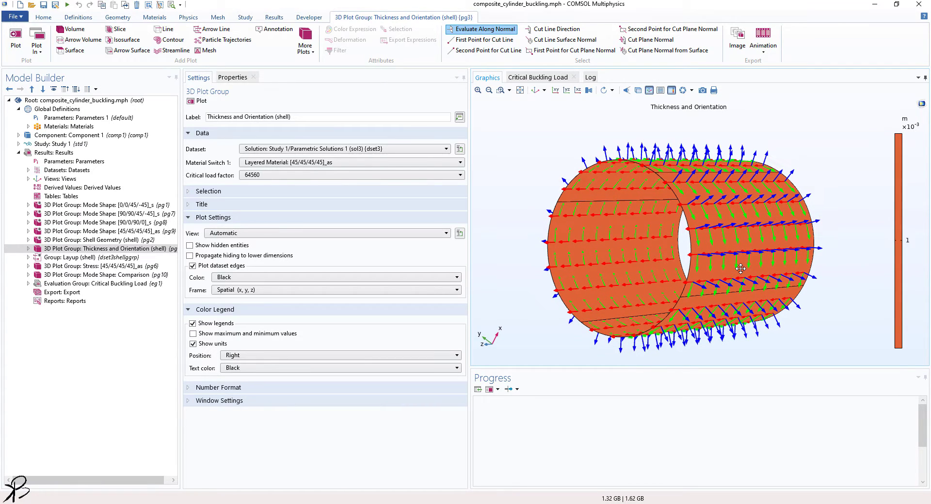
mouse_move(743, 275)
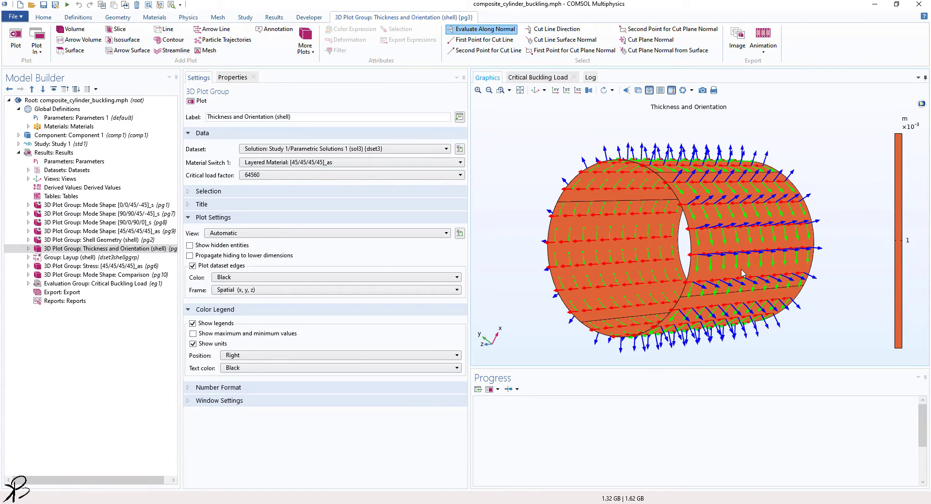